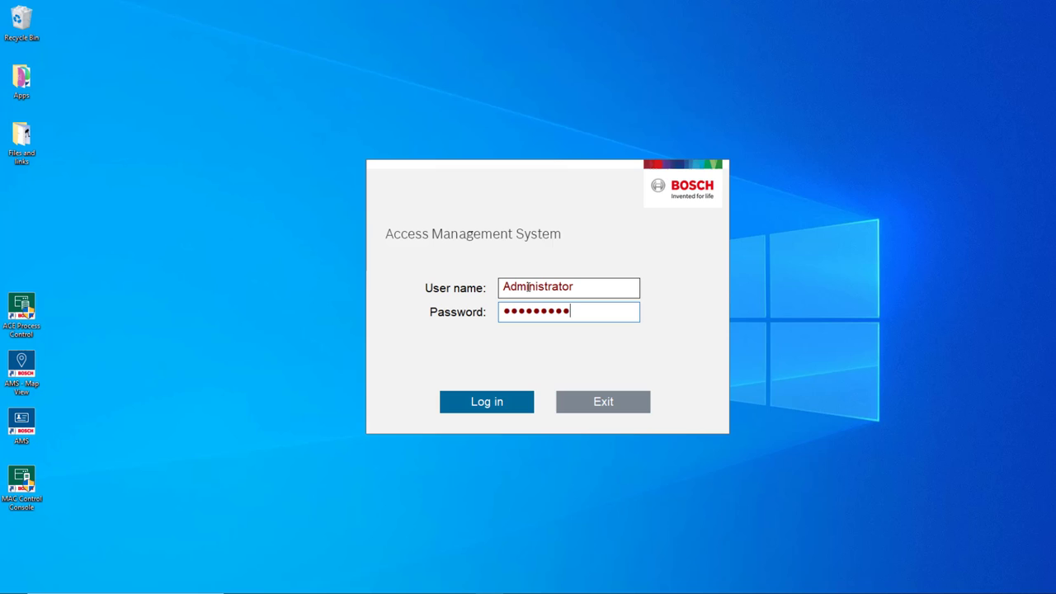
Step: Log in to the access management system as Administrator
click(485, 403)
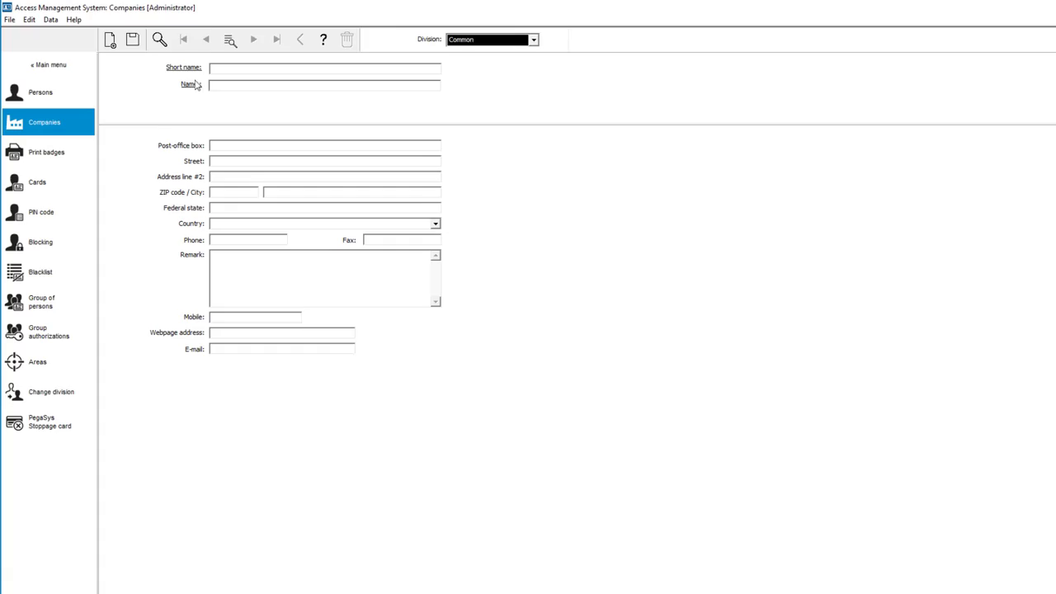
Step: Add company RoHo with full name RoHo Security and save it
text(RoHo Sec)
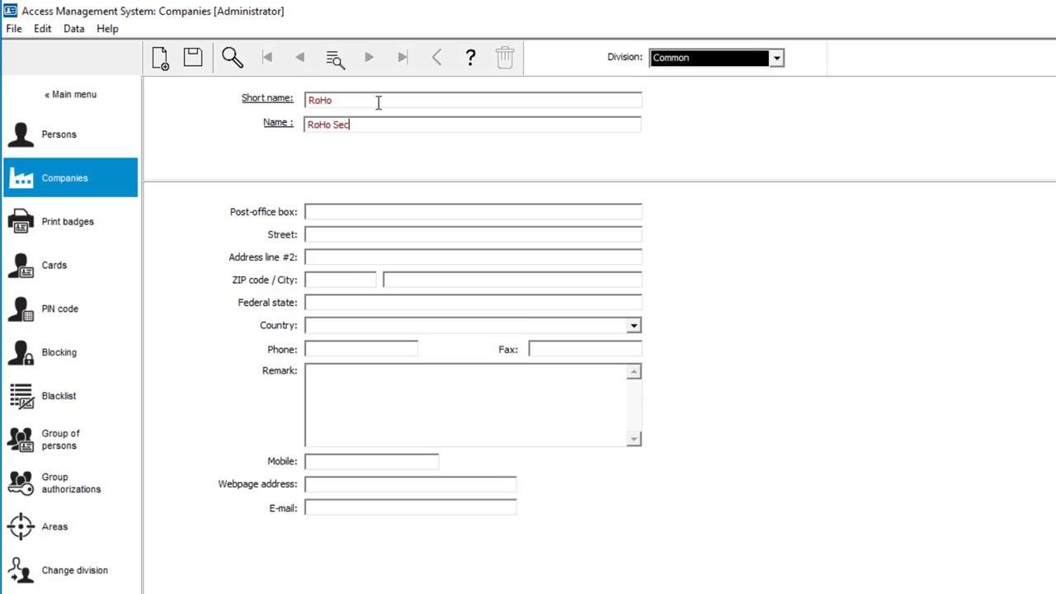
click(191, 56)
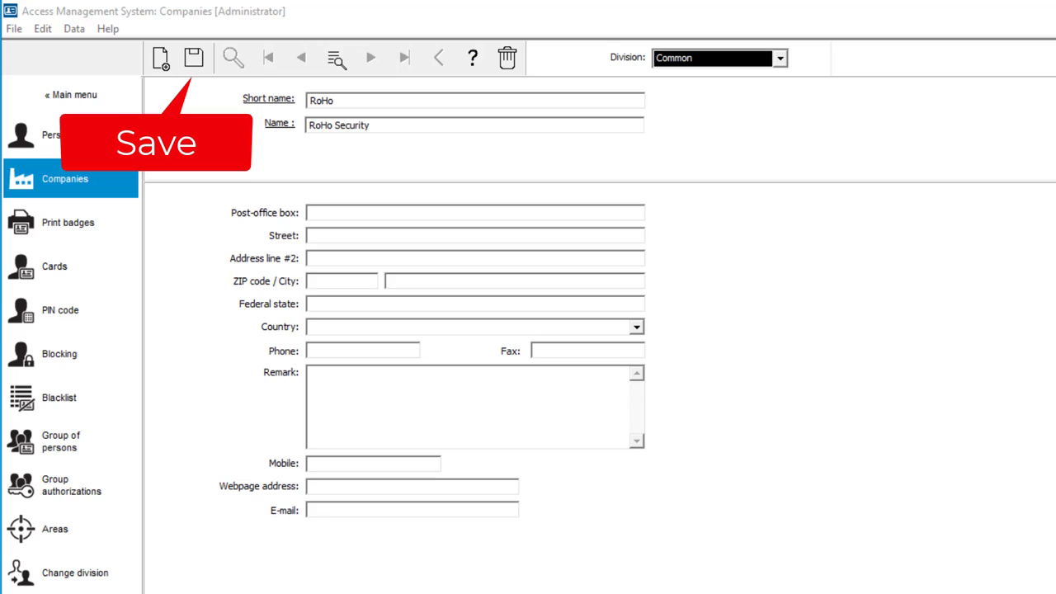
click(59, 135)
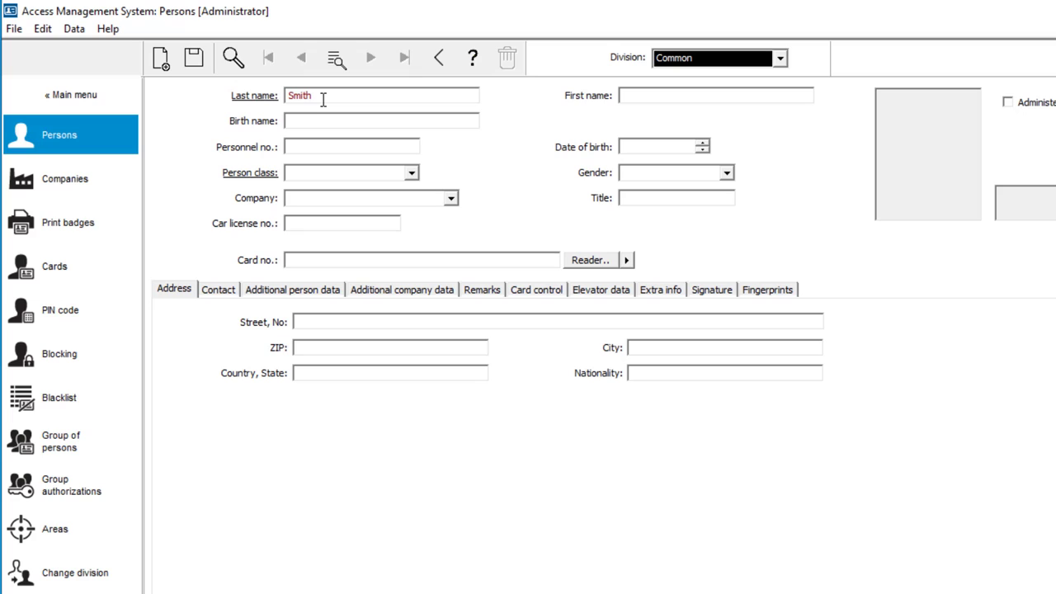
click(451, 198)
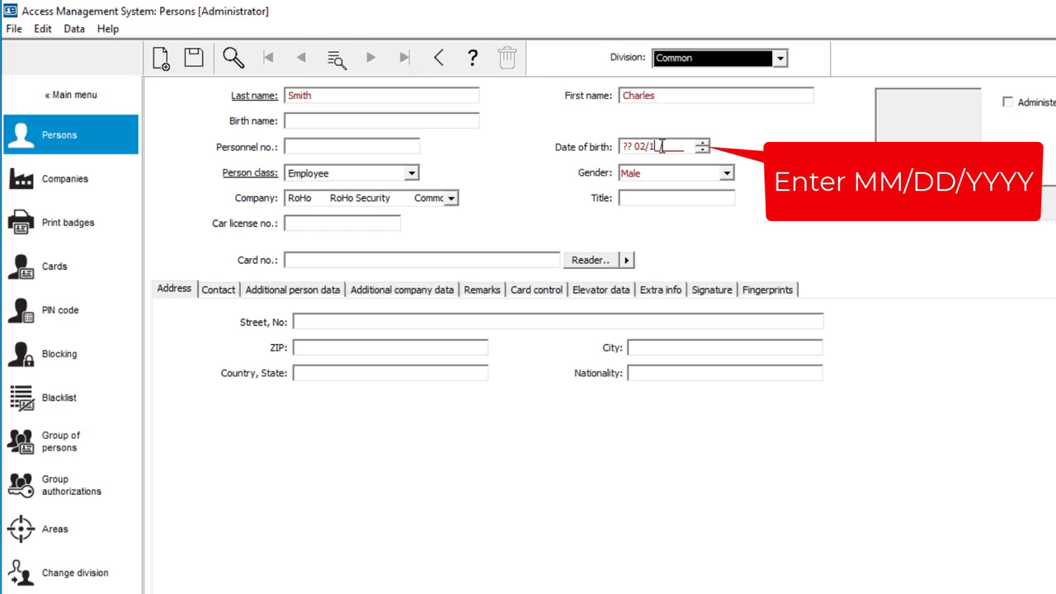
click(402, 290)
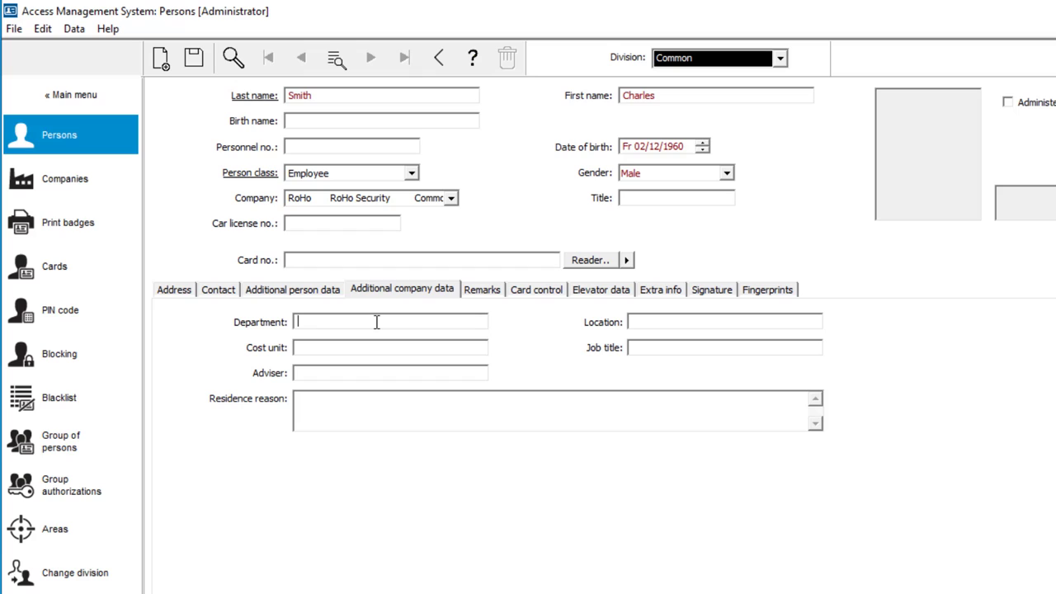
text(General Management)
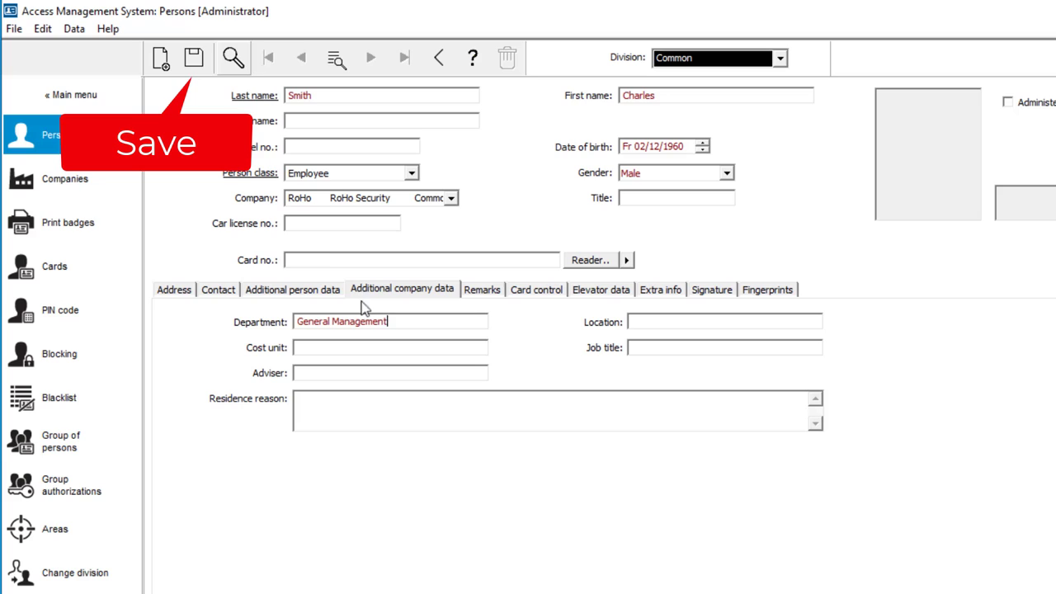
click(158, 58)
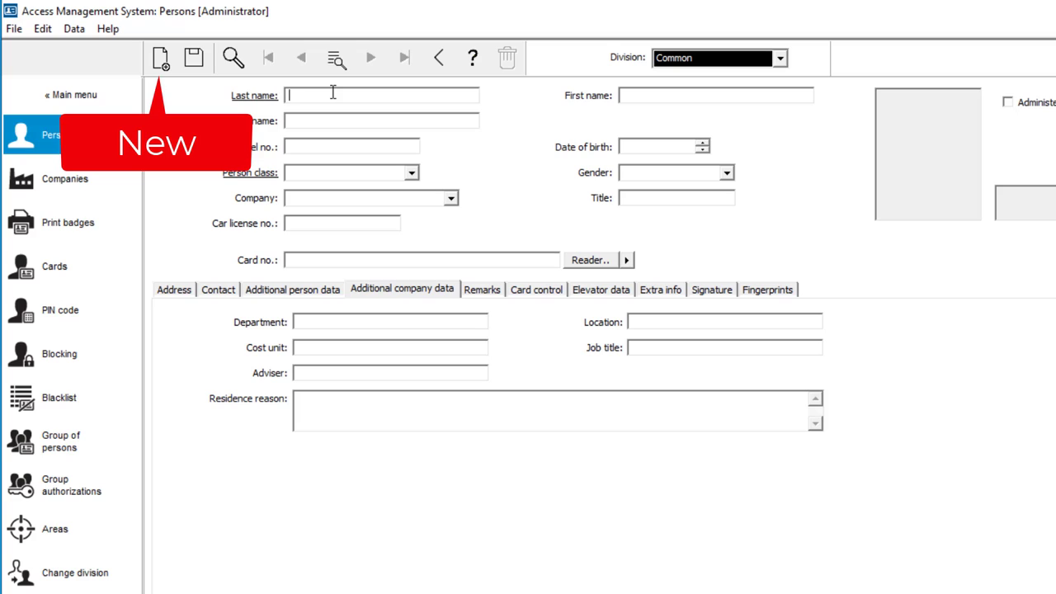
text(Williams)
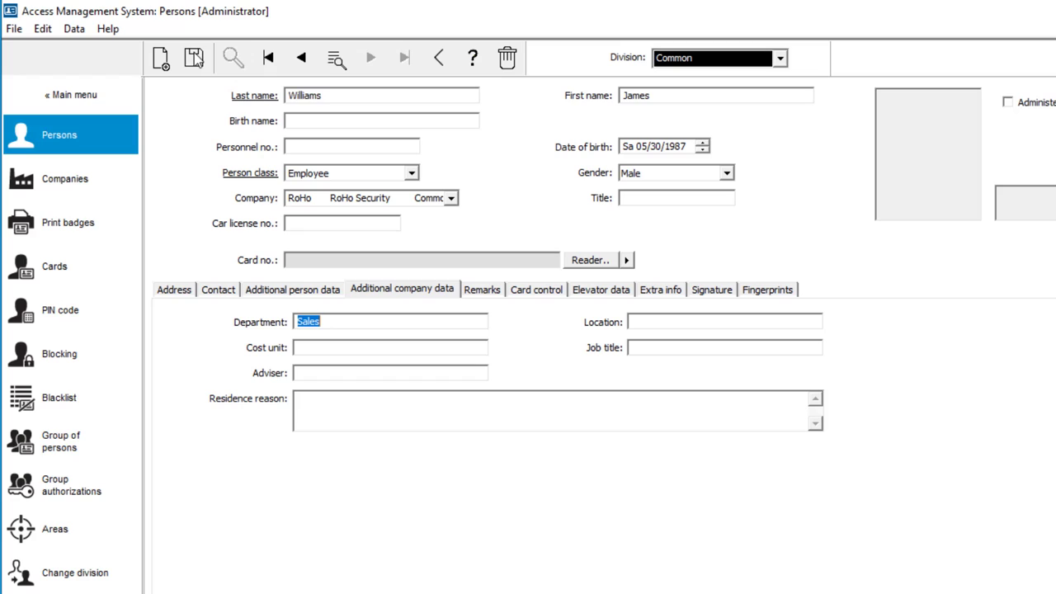
text(Garci)
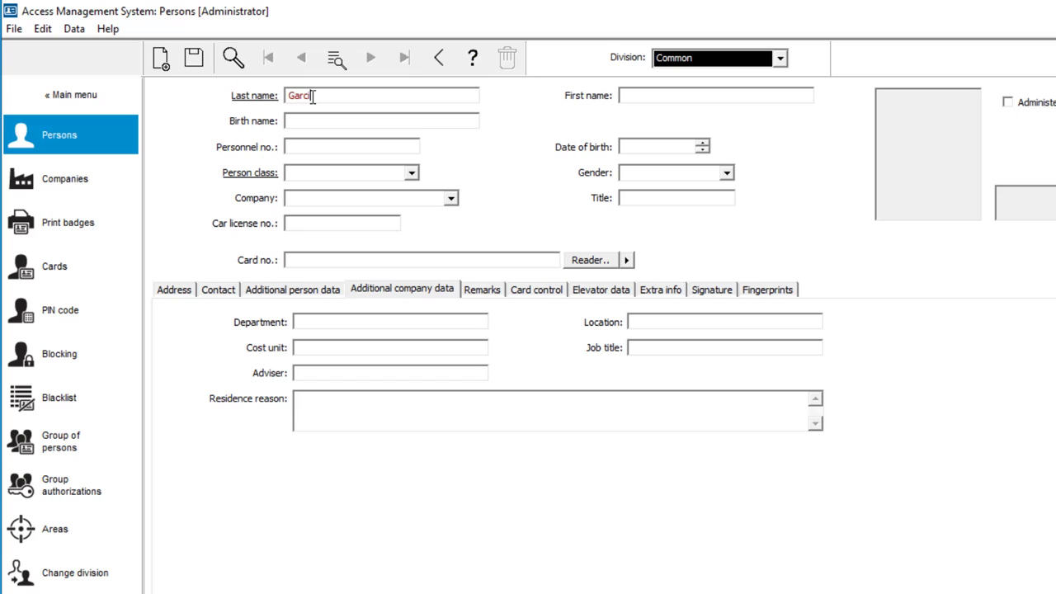
click(450, 198)
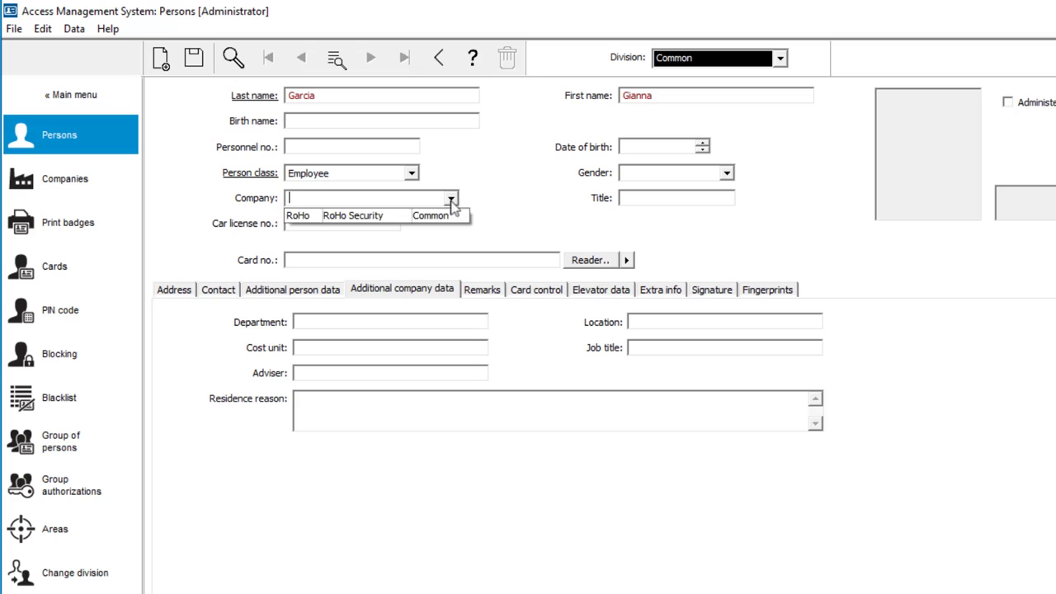
text(Marketing)
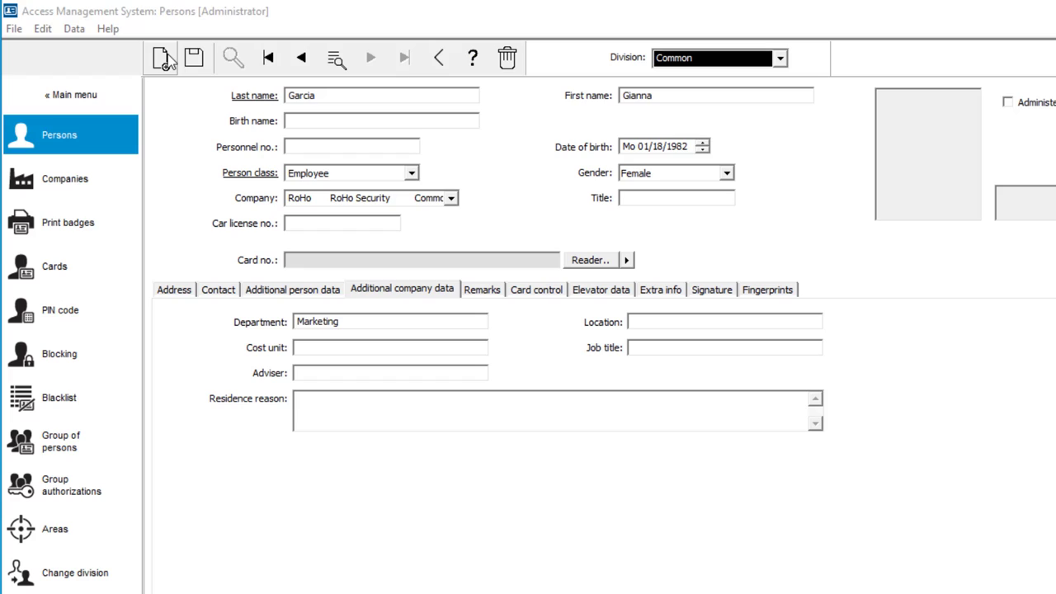
click(162, 58)
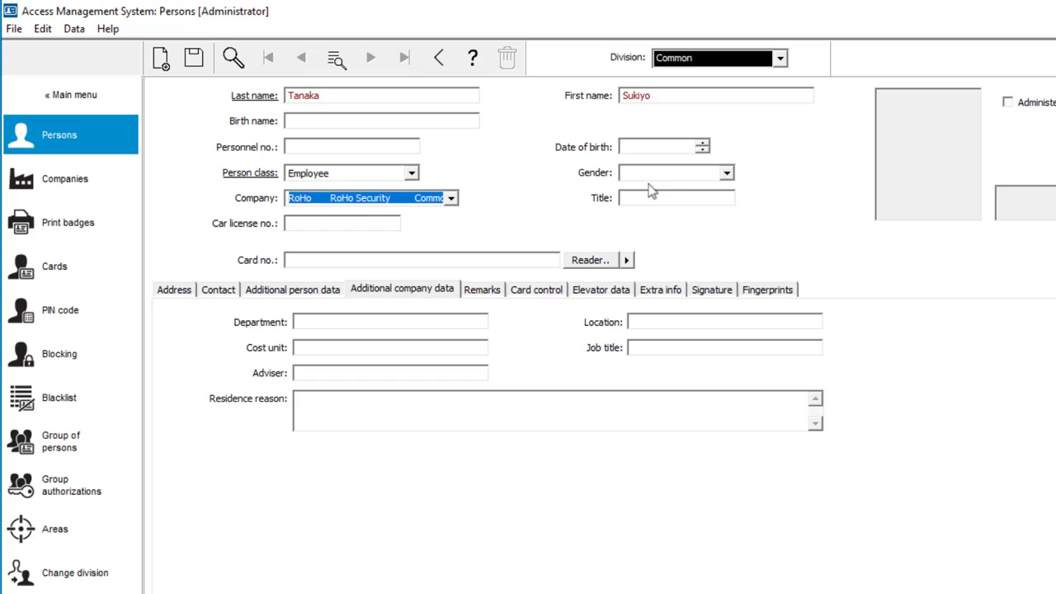
text(Office)
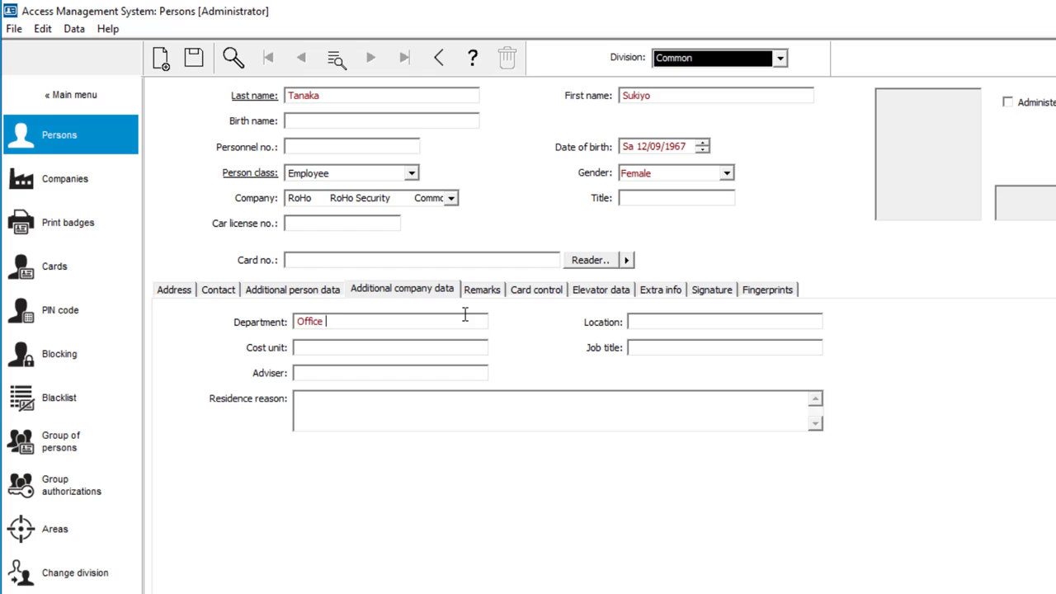
click(71, 94)
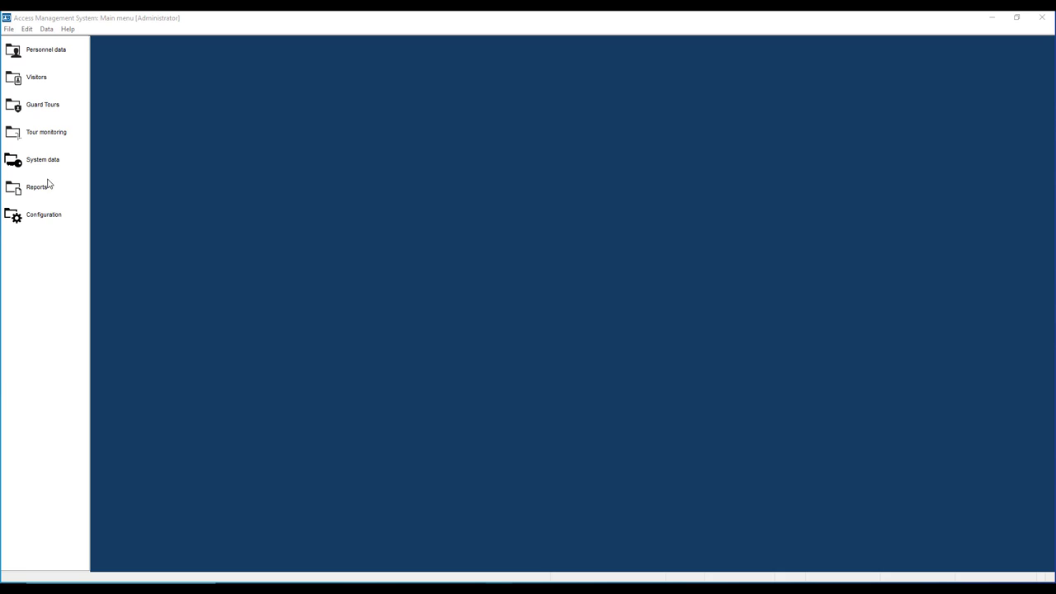
Step: Set the workstation card reader type to Access Reader using the Inside-Out LCTSL reader
click(43, 215)
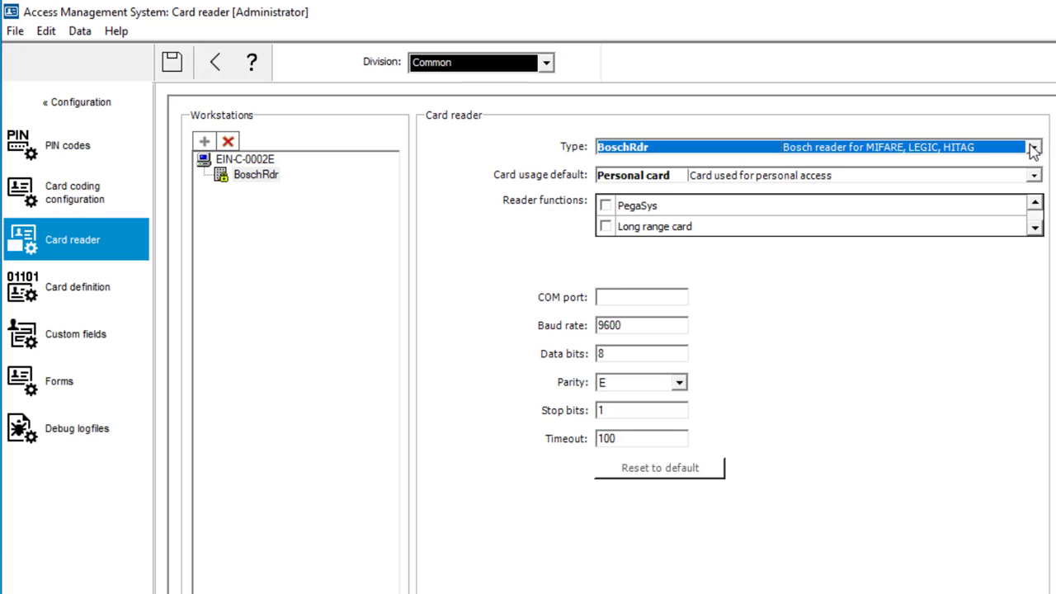
click(1033, 147)
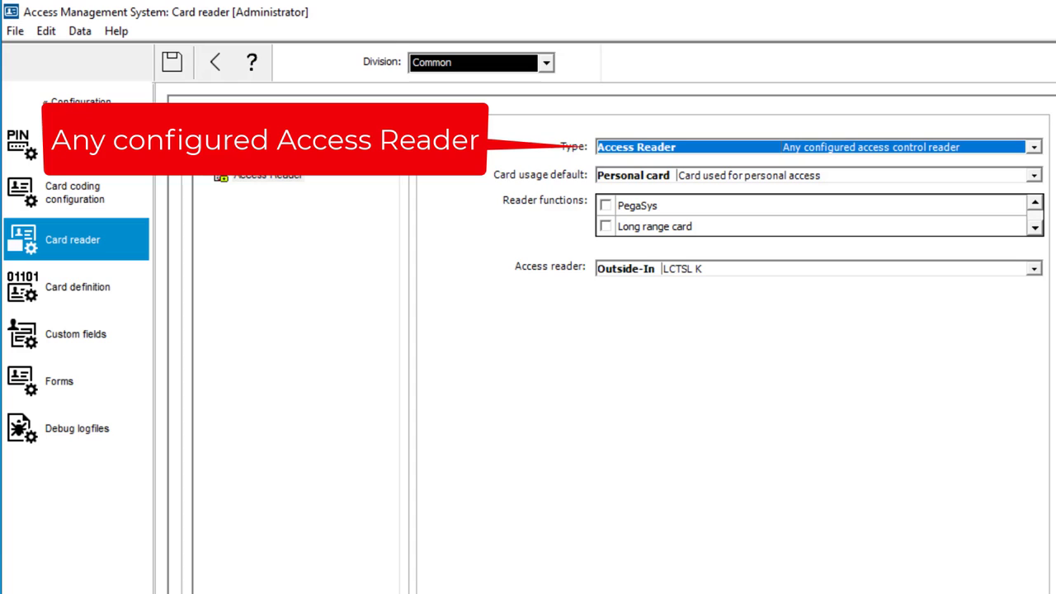
click(817, 267)
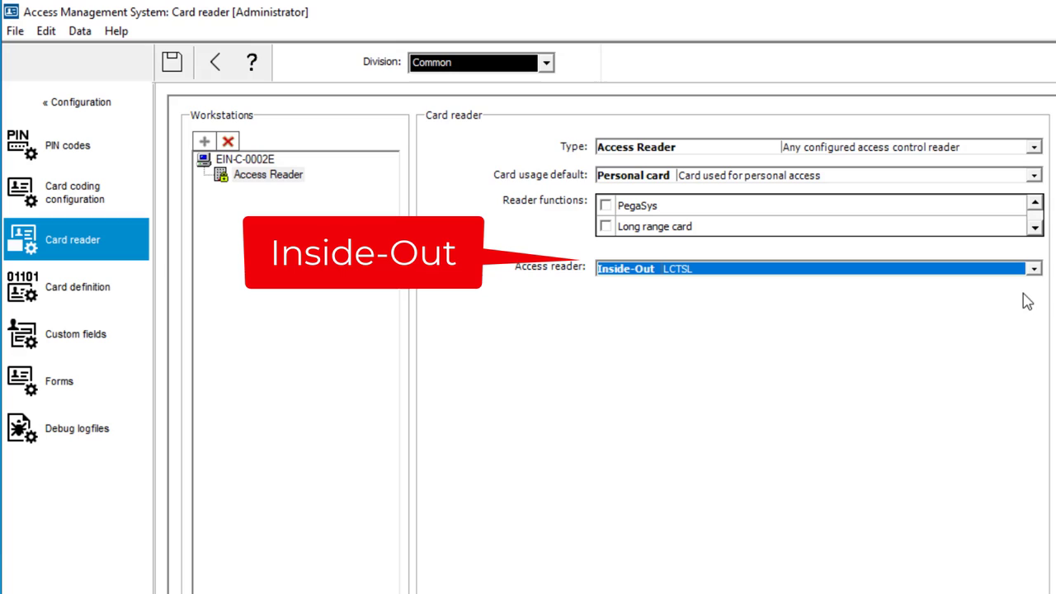
mouse_move(165, 97)
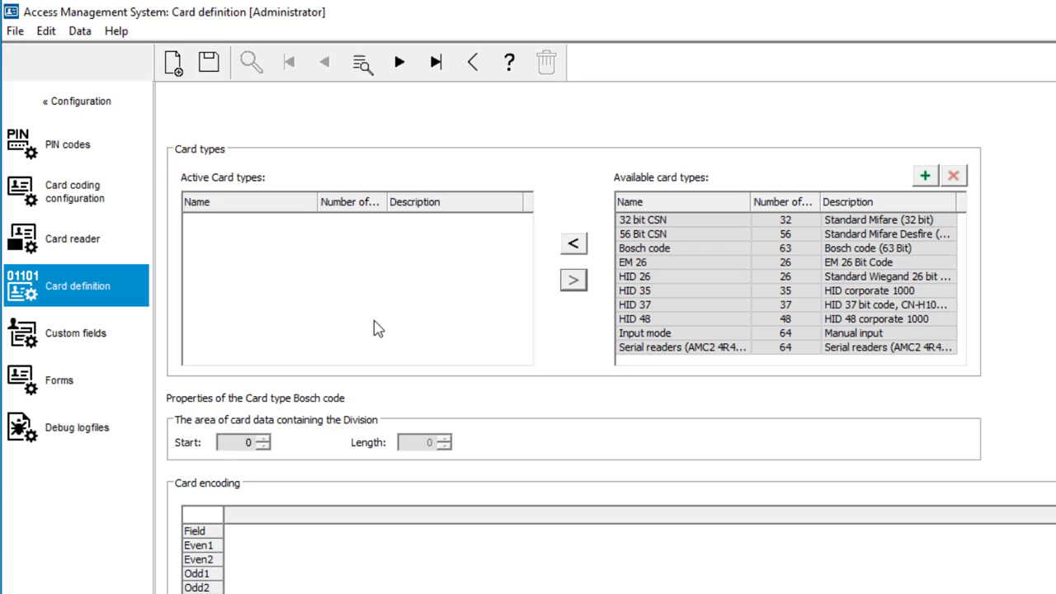
Step: Show the card type definitions in Configuration, none active yet
click(575, 244)
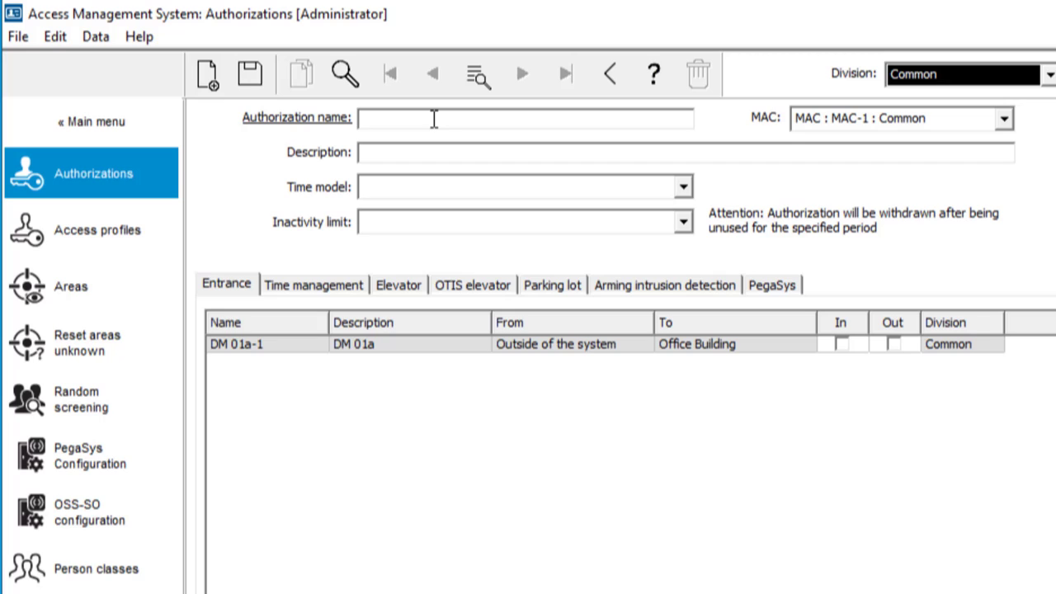
Step: Save 'Authorization to enter the Building' allowing in and out at DM 01a-1
text(Authorization to enter)
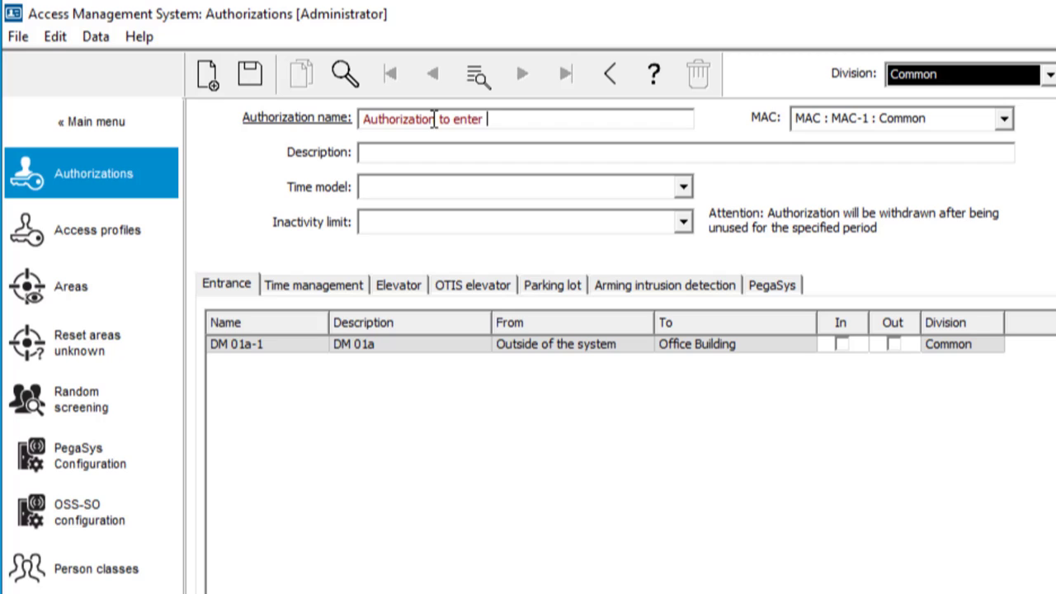
text(the Building)
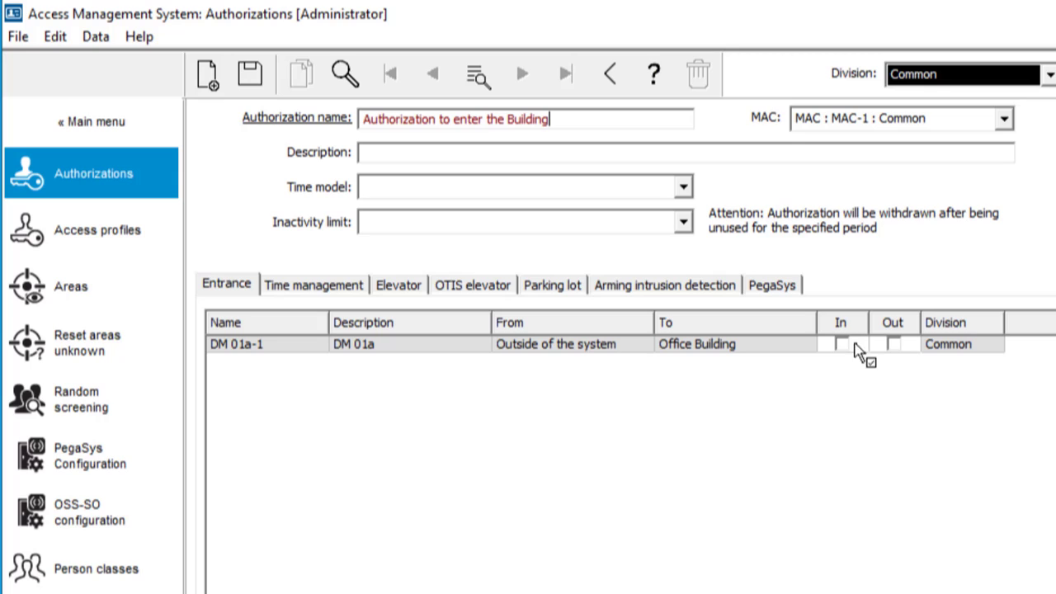
click(251, 73)
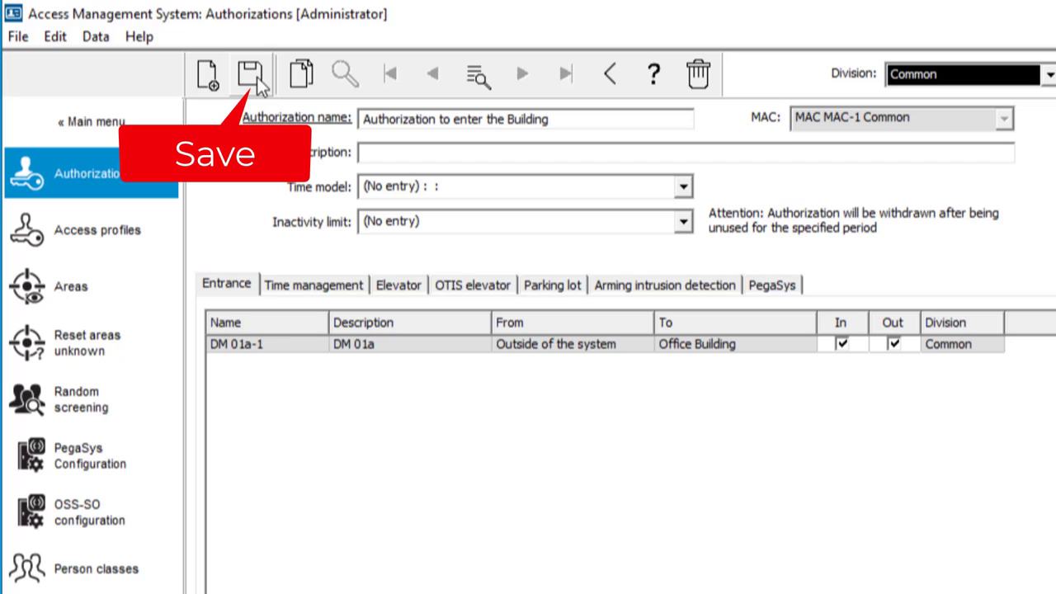
click(251, 73)
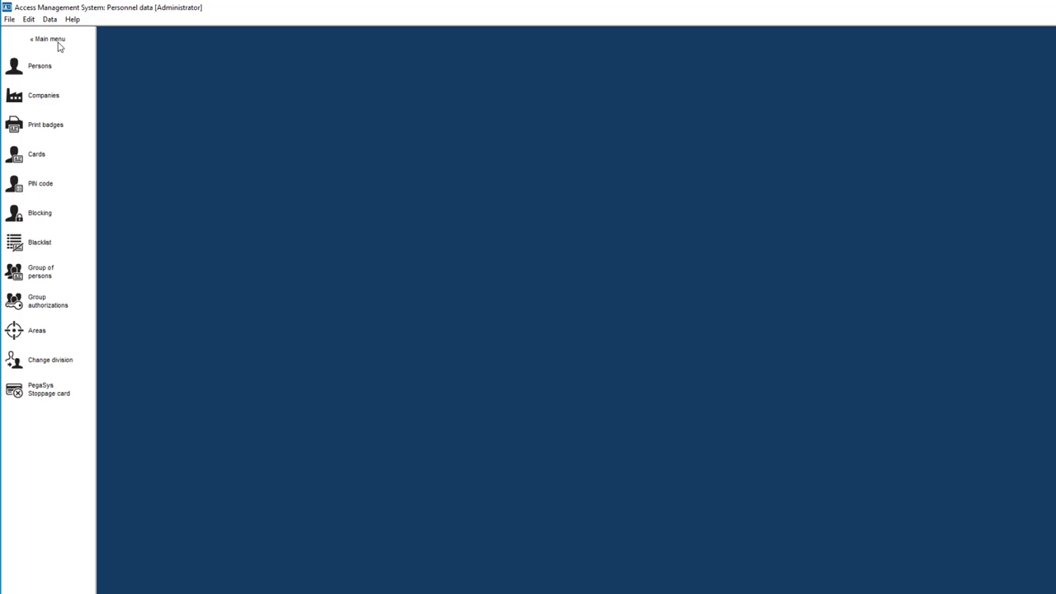
click(37, 155)
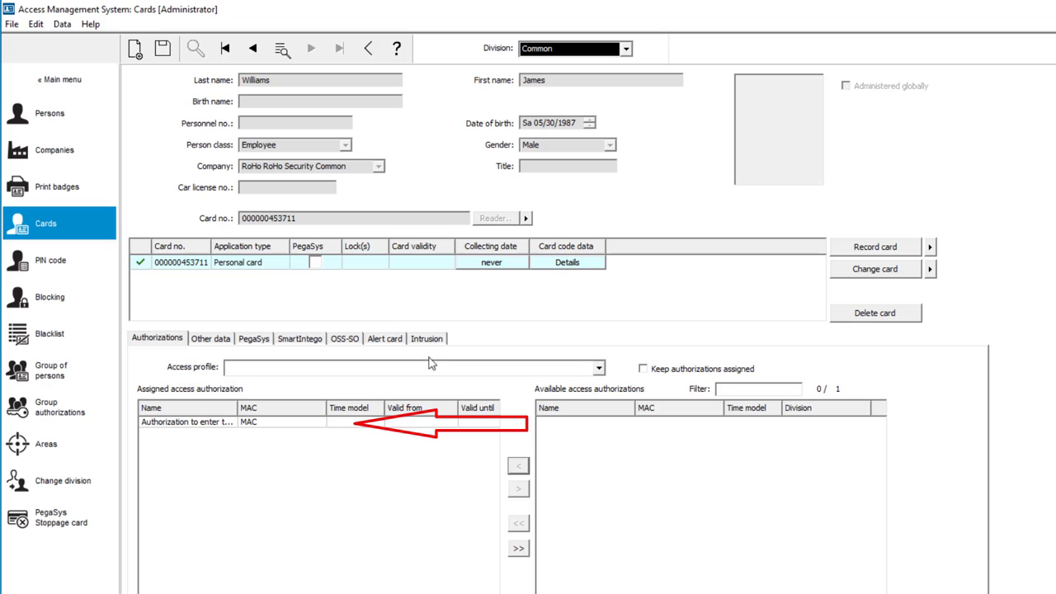
click(254, 46)
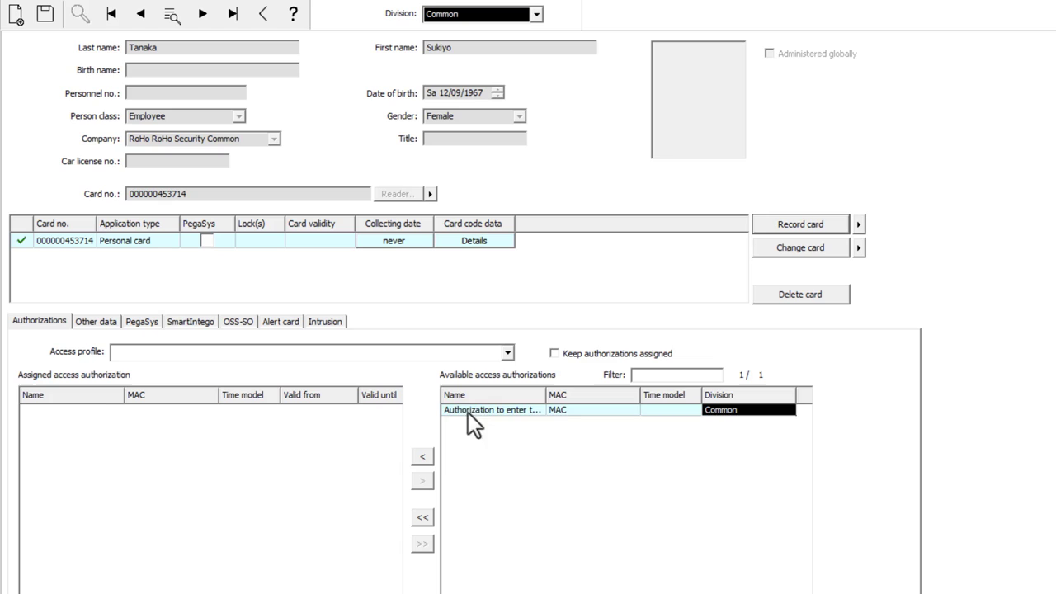
click(140, 13)
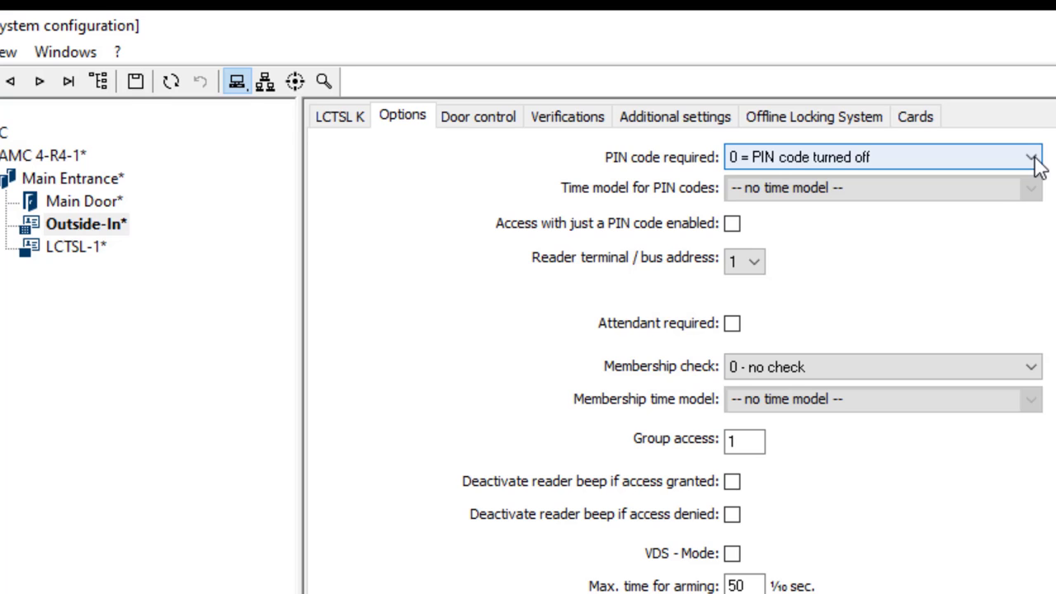
click(1036, 157)
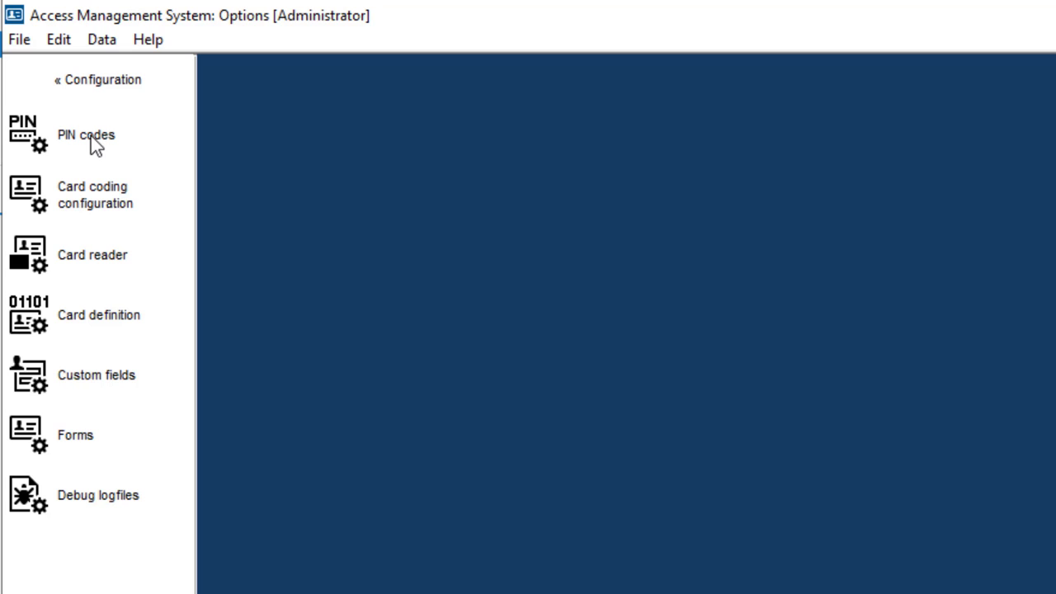
click(86, 135)
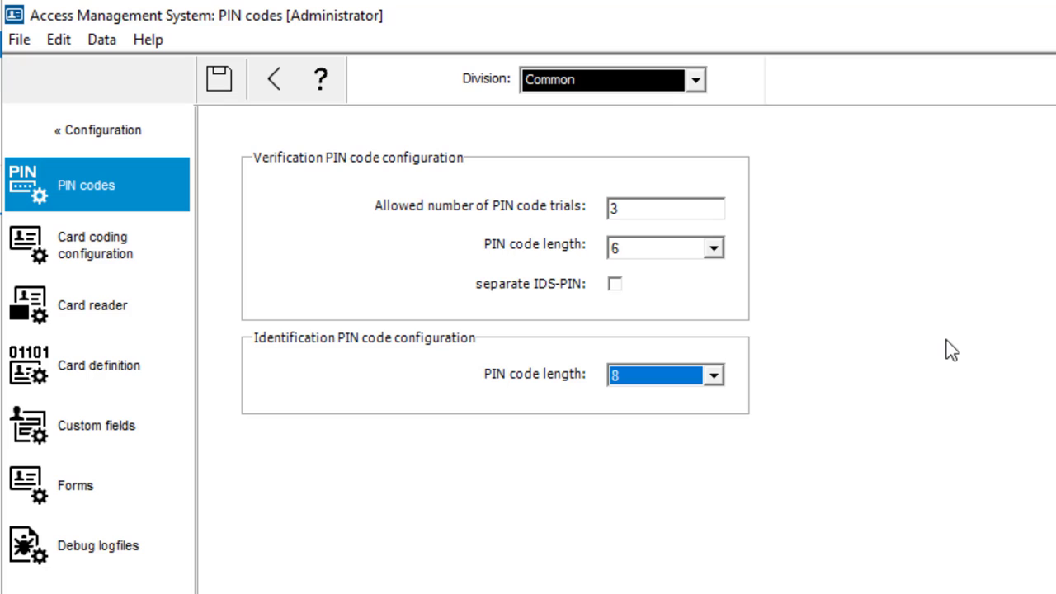
click(657, 248)
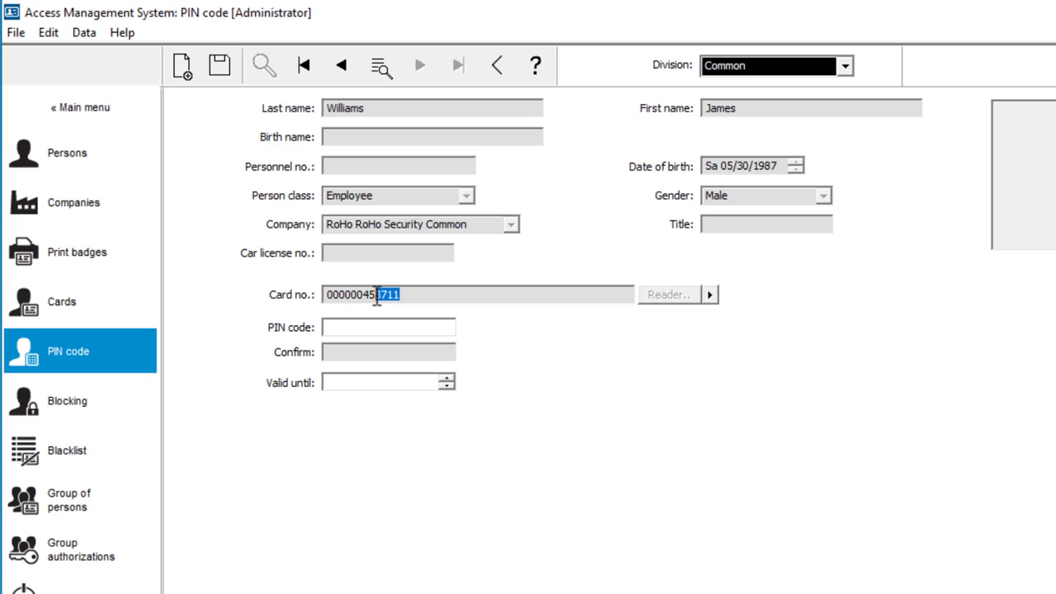
click(388, 327)
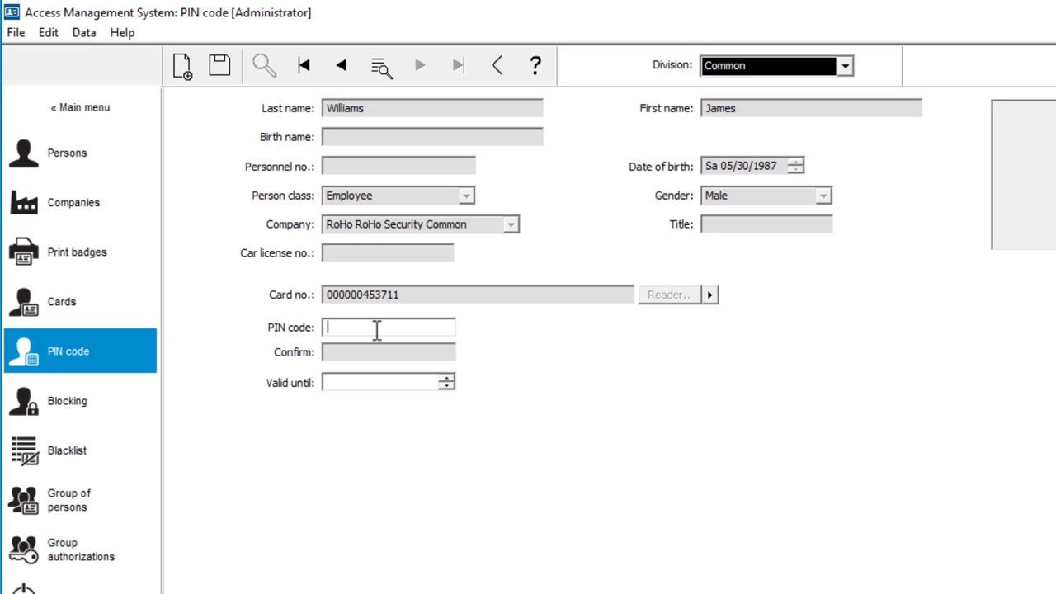
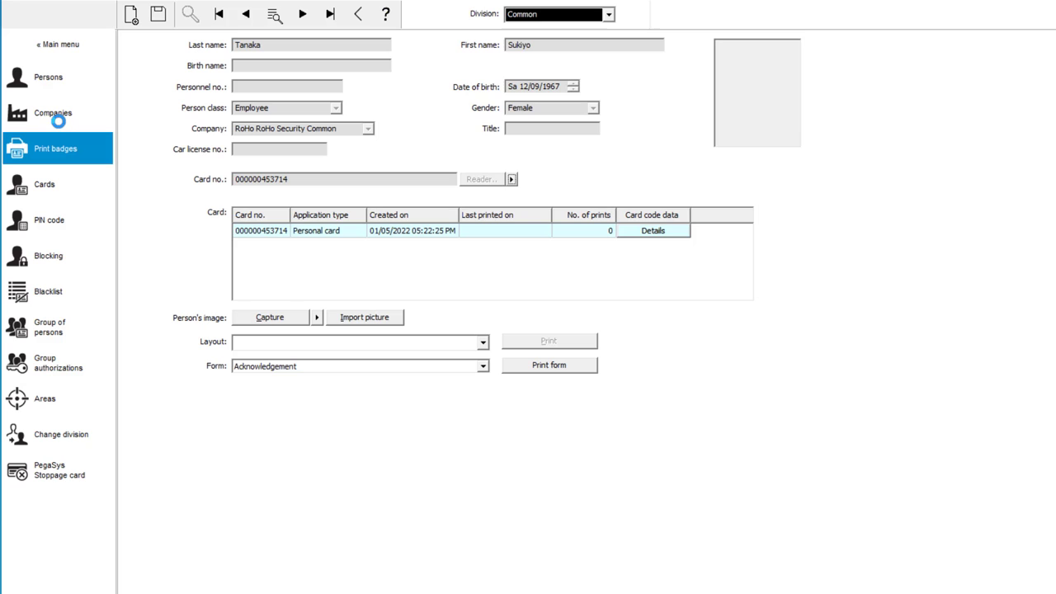
click(364, 317)
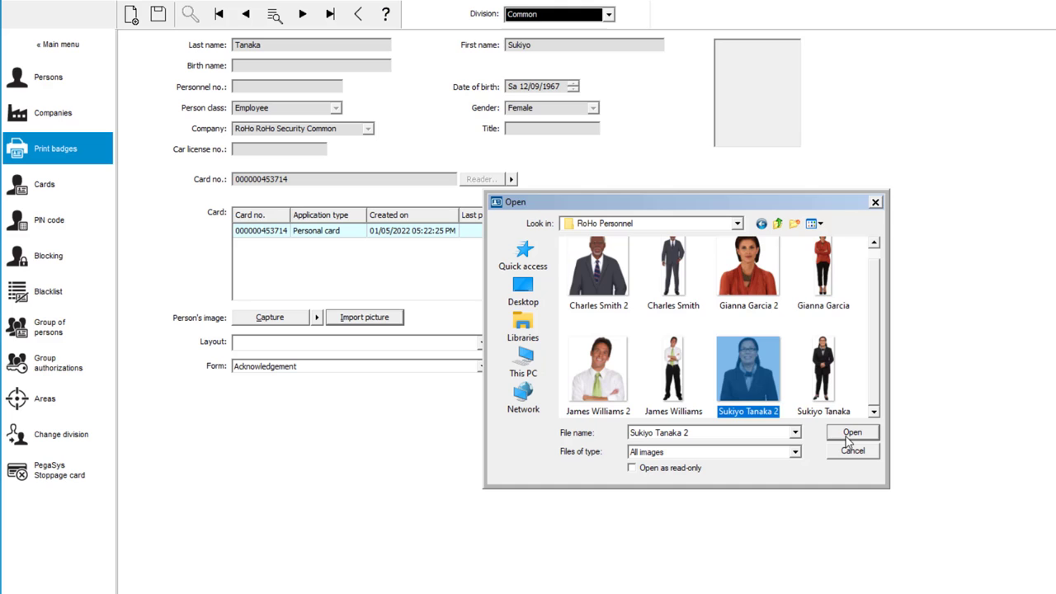
click(852, 433)
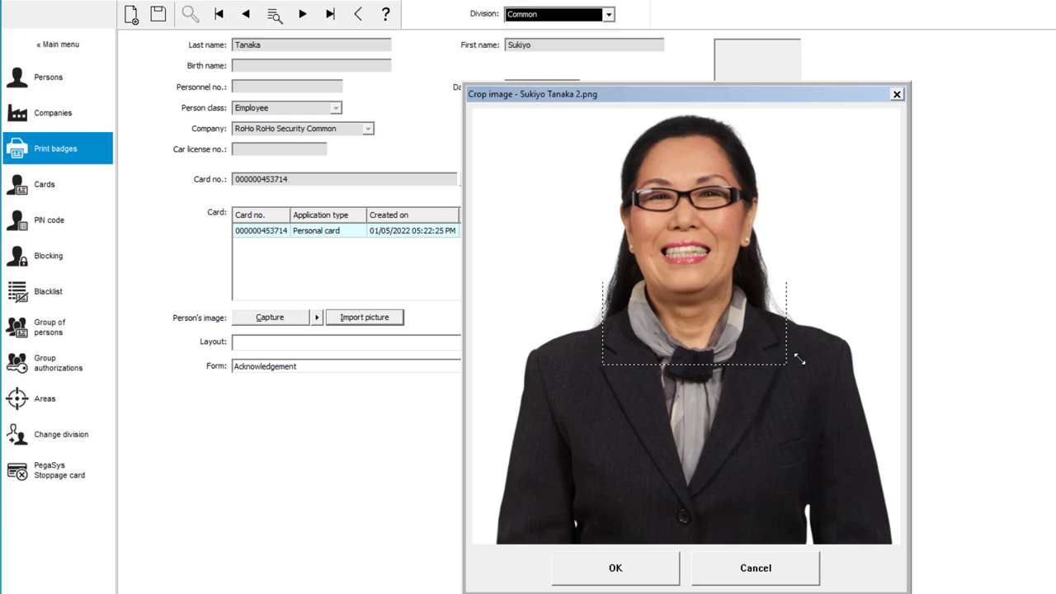
click(616, 568)
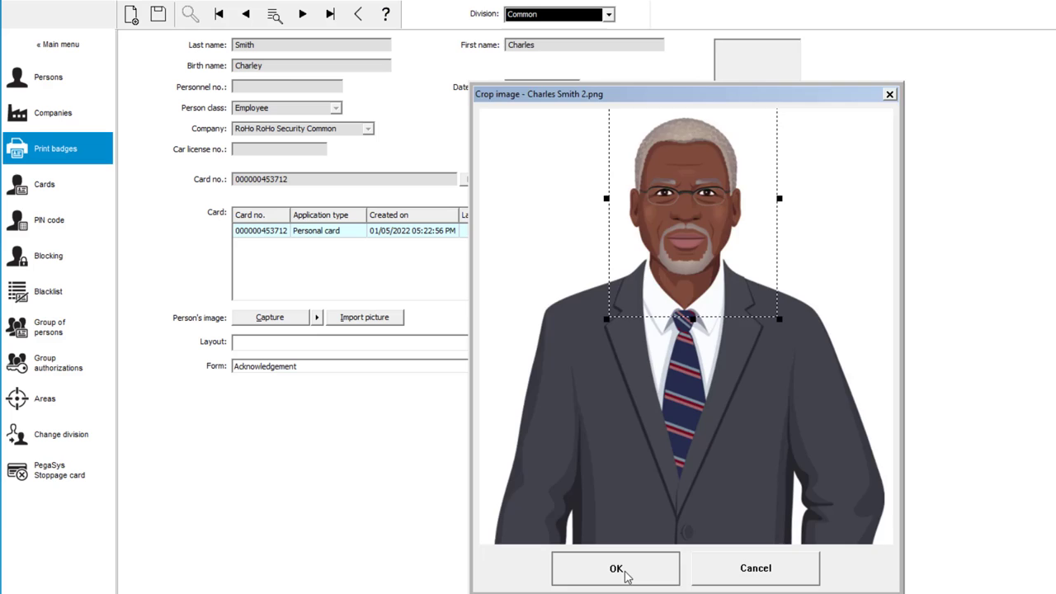
click(616, 568)
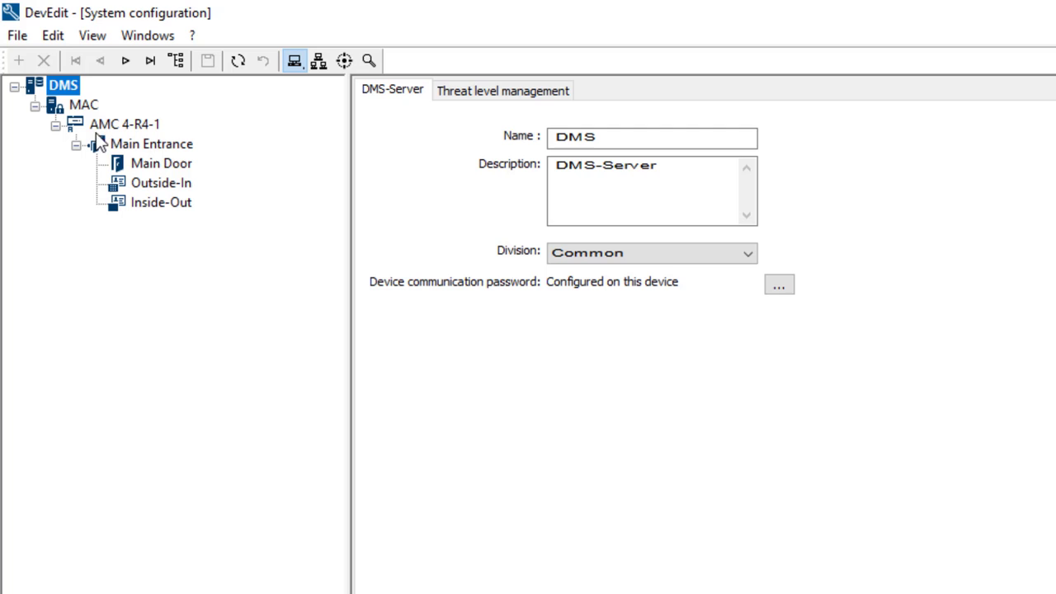
Step: Select the Main Entrance devices in the DevEdit tree to review its readers
click(152, 143)
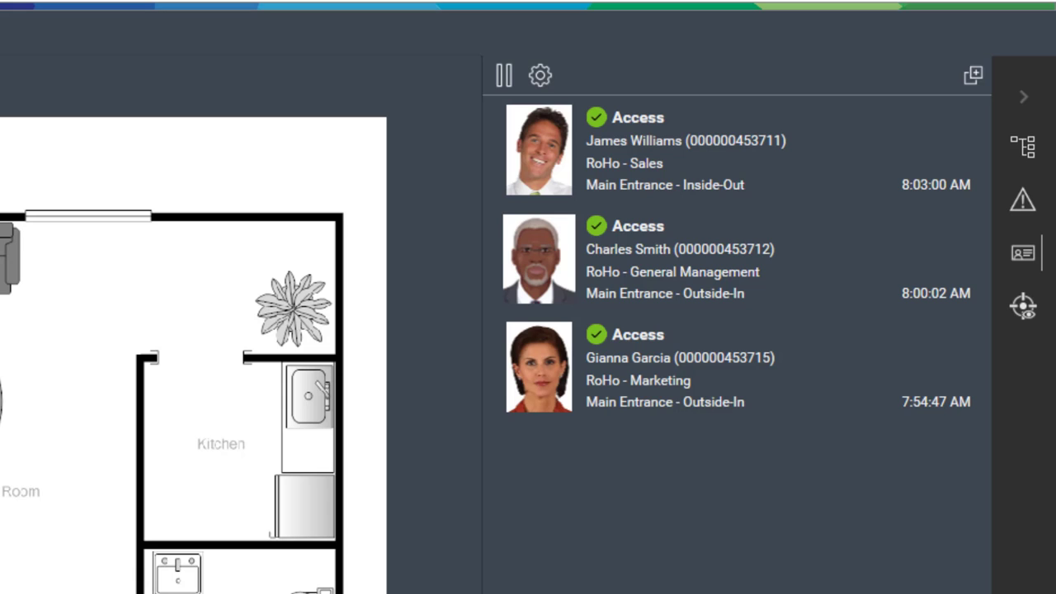
Step: Detach the swipe ticker's access events list into its own window
click(1023, 306)
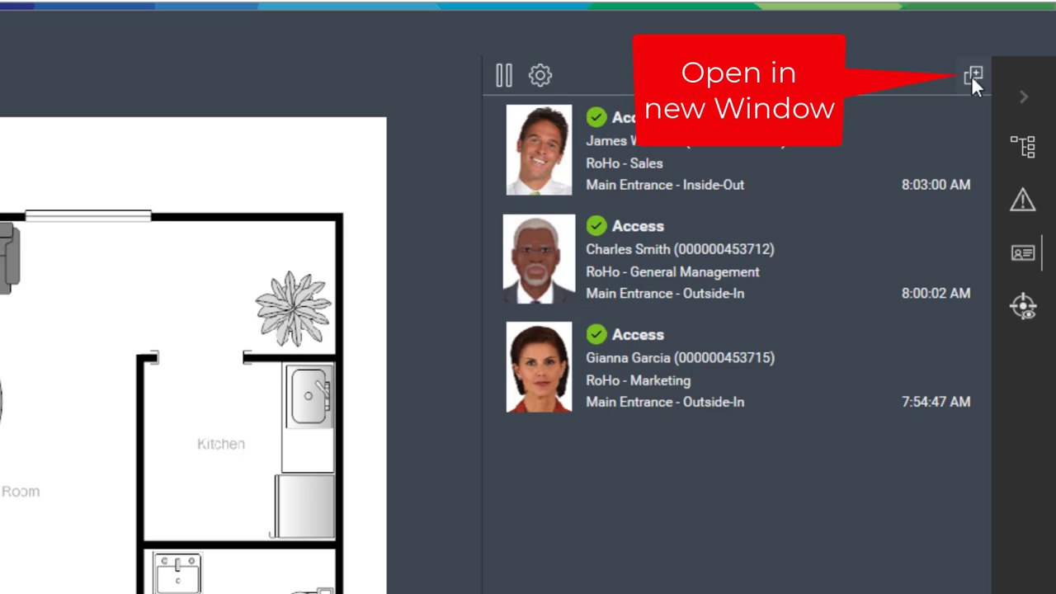
click(972, 75)
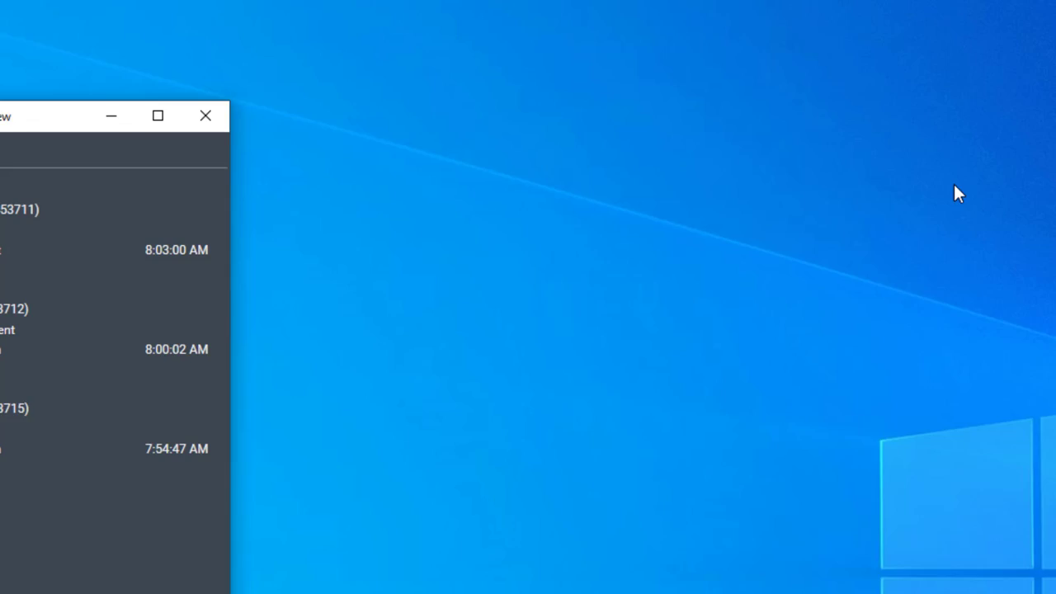